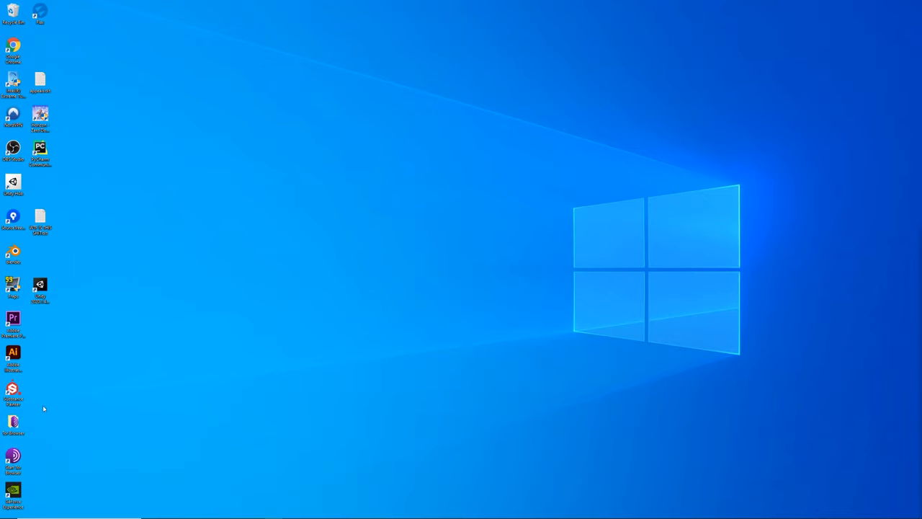
Go from Settings through System and About to the System info page.
{"action": "left_click", "coordinate": [8, 511]}
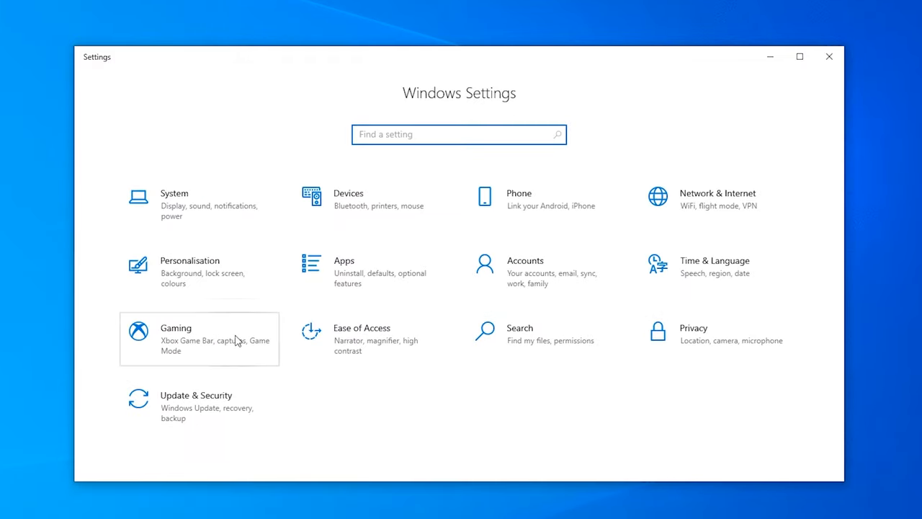
{"action": "left_click", "coordinate": [173, 203]}
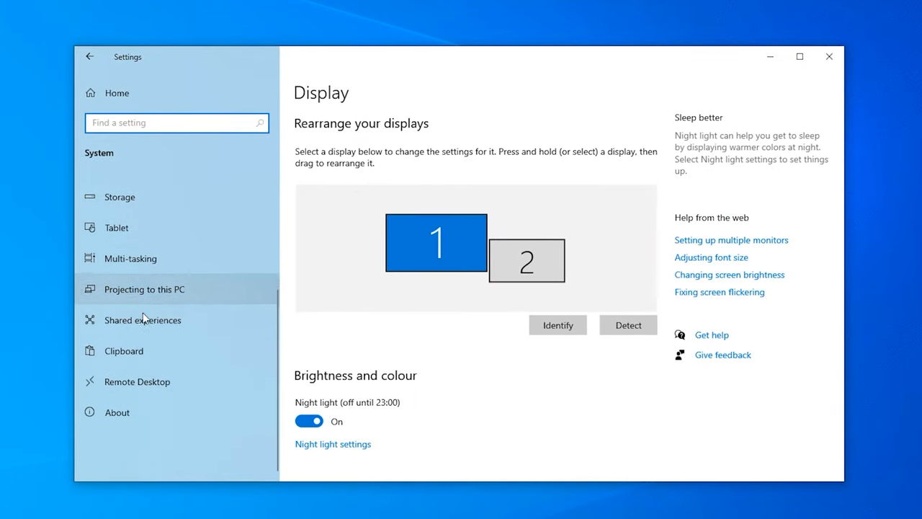
{"action": "left_click", "coordinate": [117, 412]}
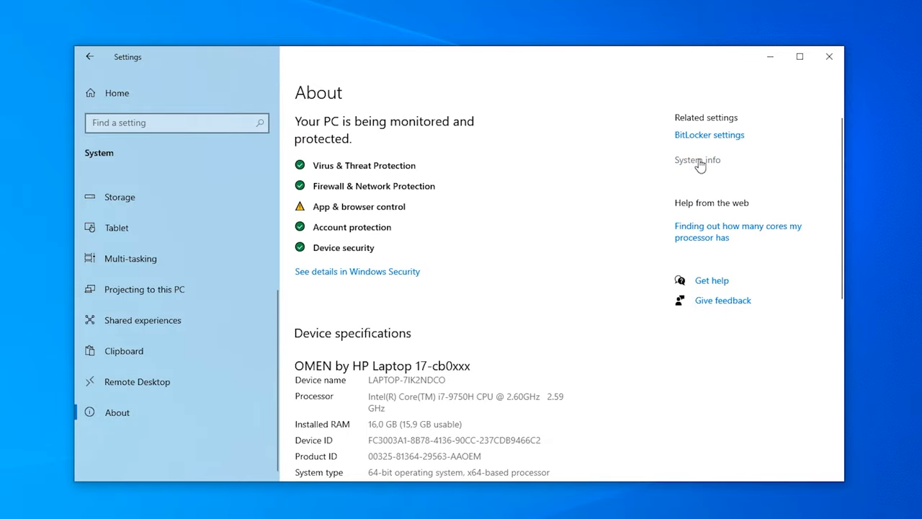
{"action": "left_click", "coordinate": [696, 160]}
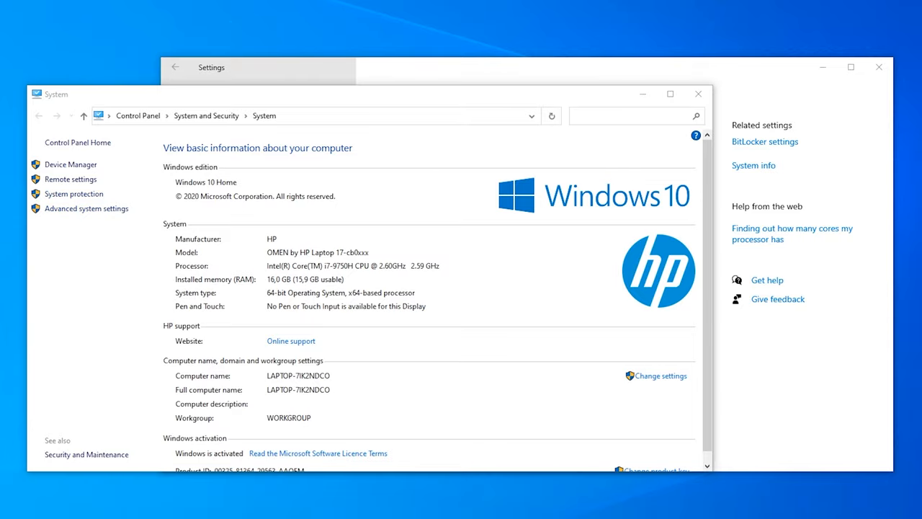
From Advanced system settings, show Performance Options' Advanced tab with the 7680 MB paging file.
{"action": "left_click", "coordinate": [85, 208]}
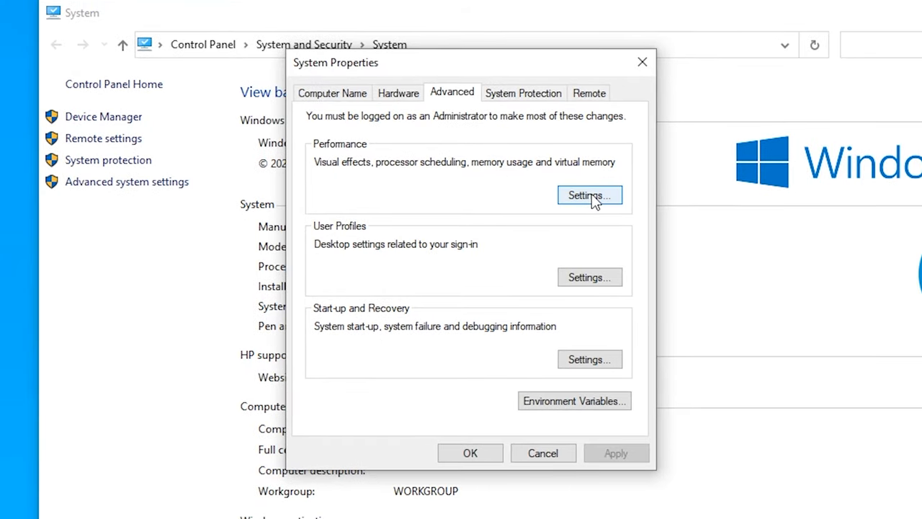
{"action": "left_click", "coordinate": [588, 195]}
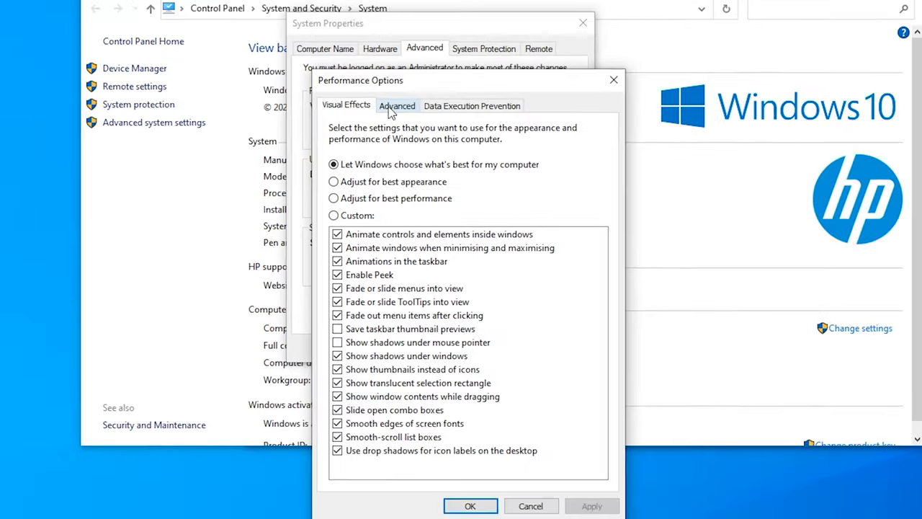
{"action": "left_click", "coordinate": [397, 105]}
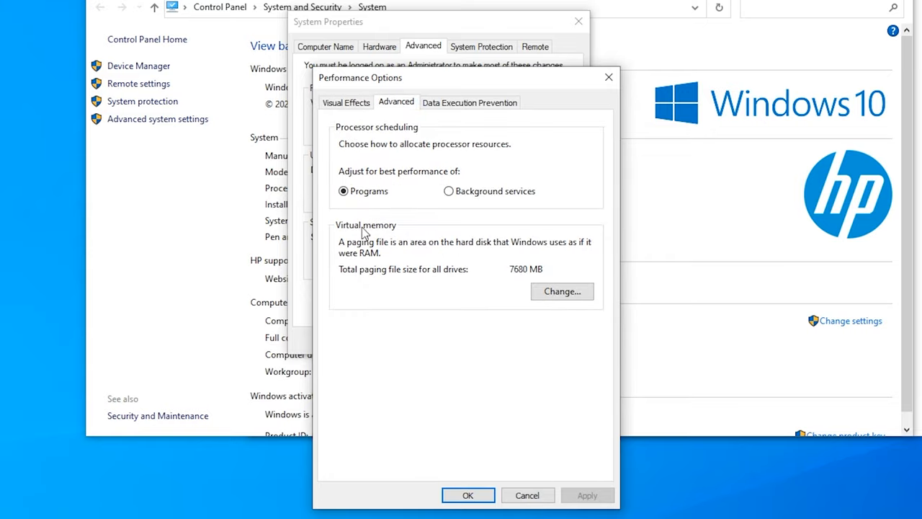
{"action": "mouse_move", "coordinate": [517, 248]}
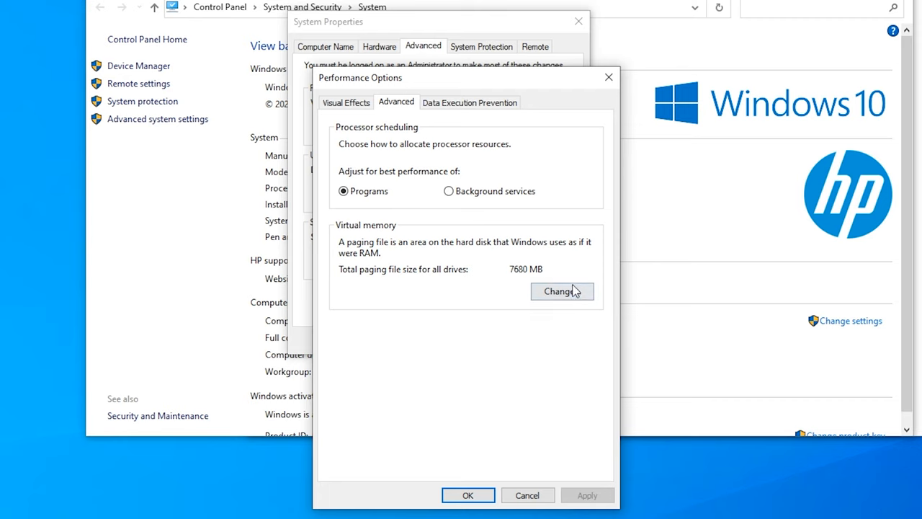
In Virtual Memory, turn off automatic paging management and choose Custom size for C:.
{"action": "left_click", "coordinate": [562, 291]}
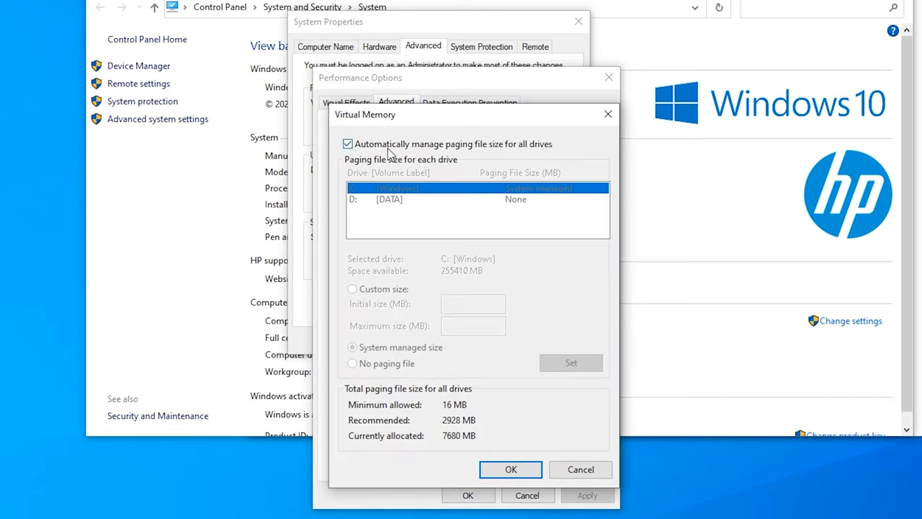
{"action": "mouse_move", "coordinate": [441, 150]}
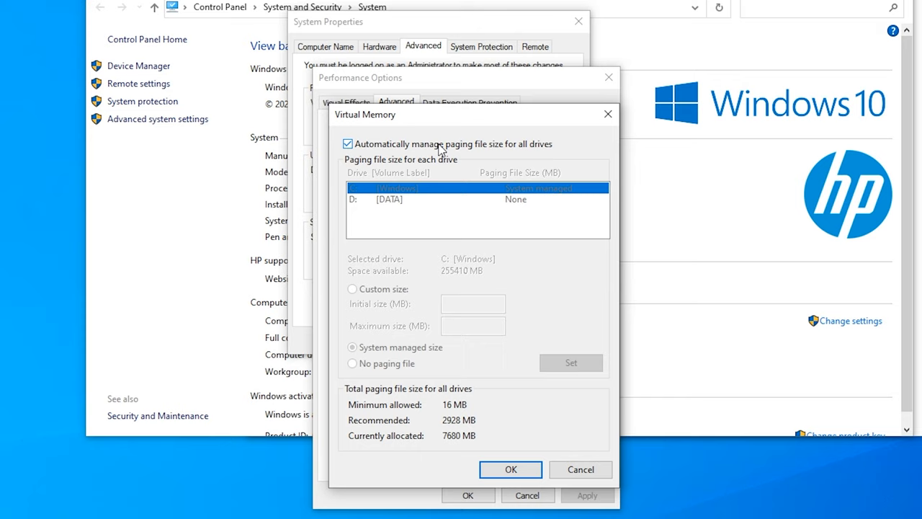
{"action": "left_click", "coordinate": [348, 143]}
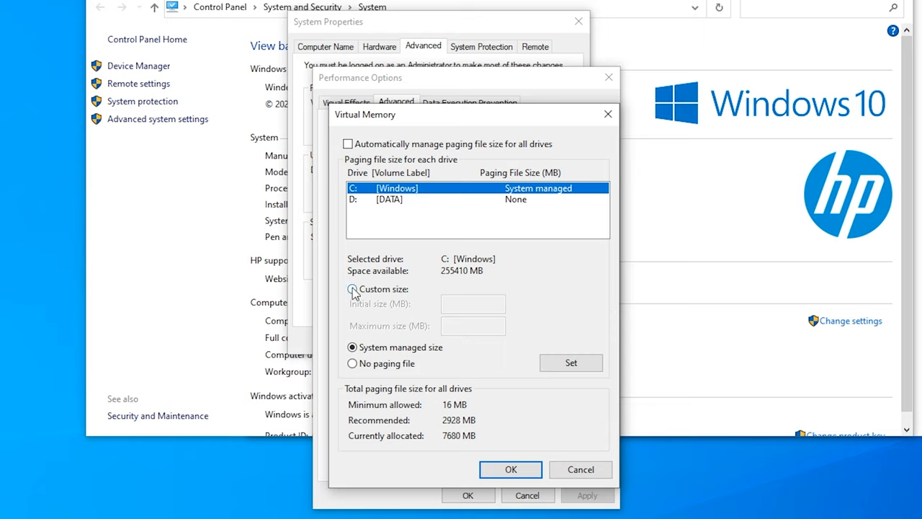
{"action": "left_click", "coordinate": [352, 289]}
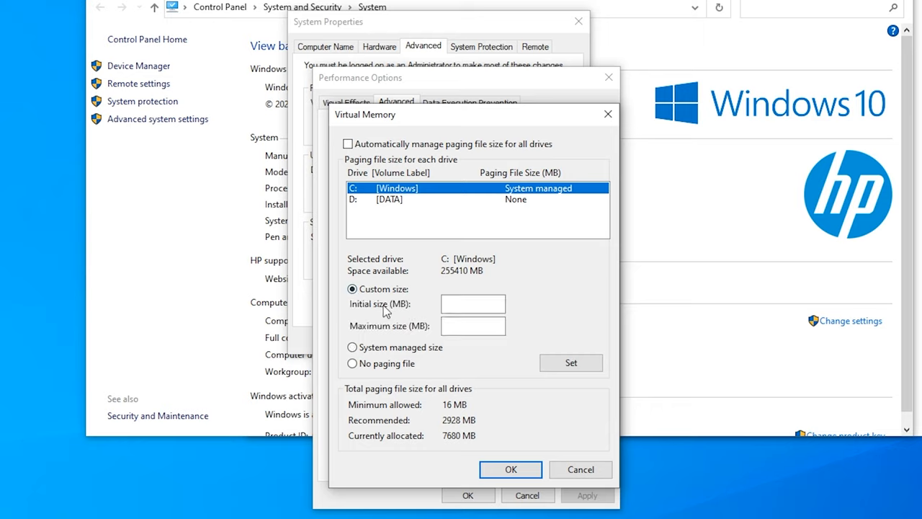
{"action": "left_click", "coordinate": [473, 303]}
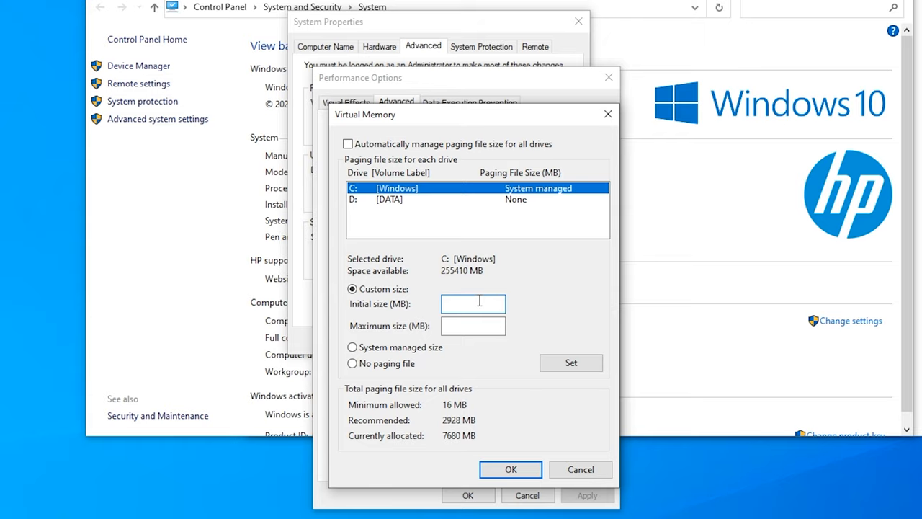
{"action": "left_click", "coordinate": [472, 303]}
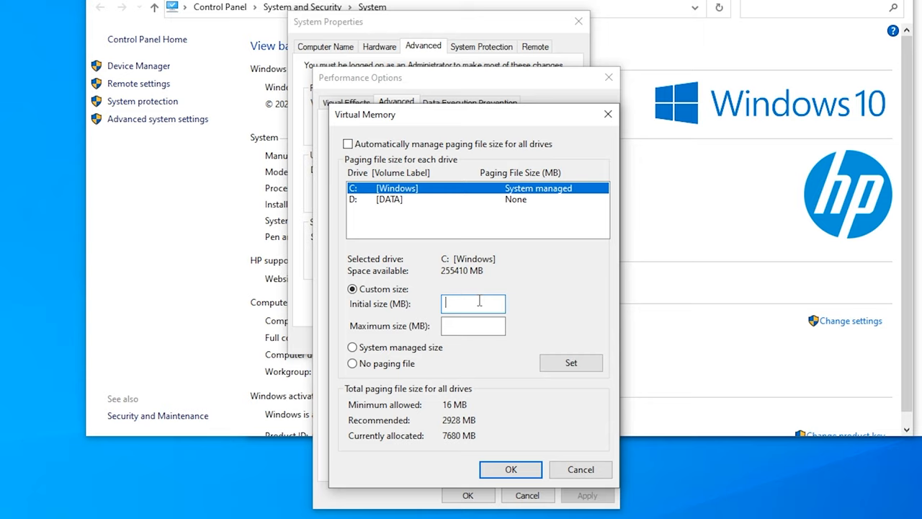
Set C: paging file to 12000 MB initial and maximum, then check D: and reselect C:.
{"action": "type", "text": "12000"}
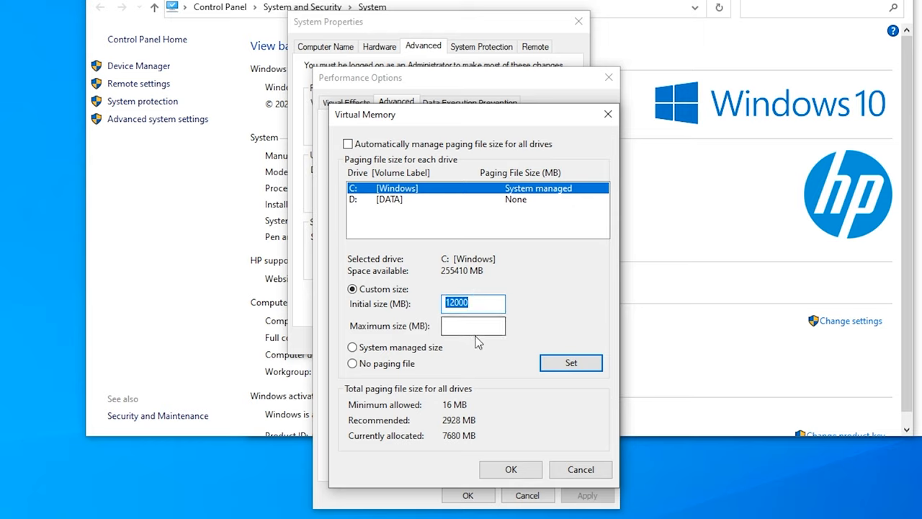
{"action": "type", "text": "12000"}
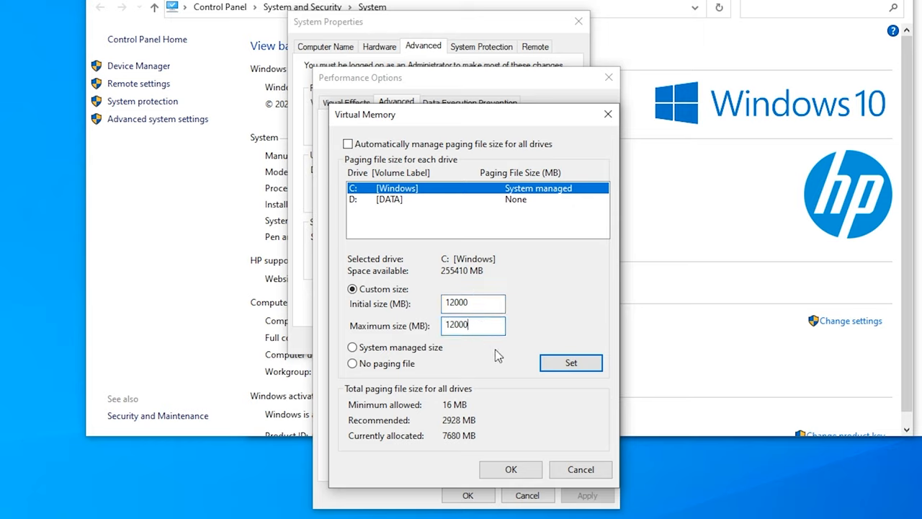
{"action": "left_click", "coordinate": [570, 362]}
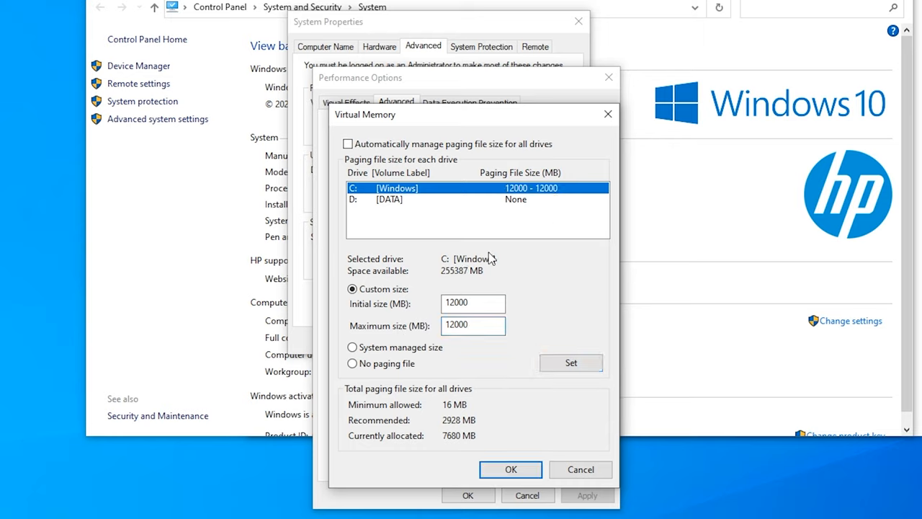
{"action": "left_click", "coordinate": [389, 199]}
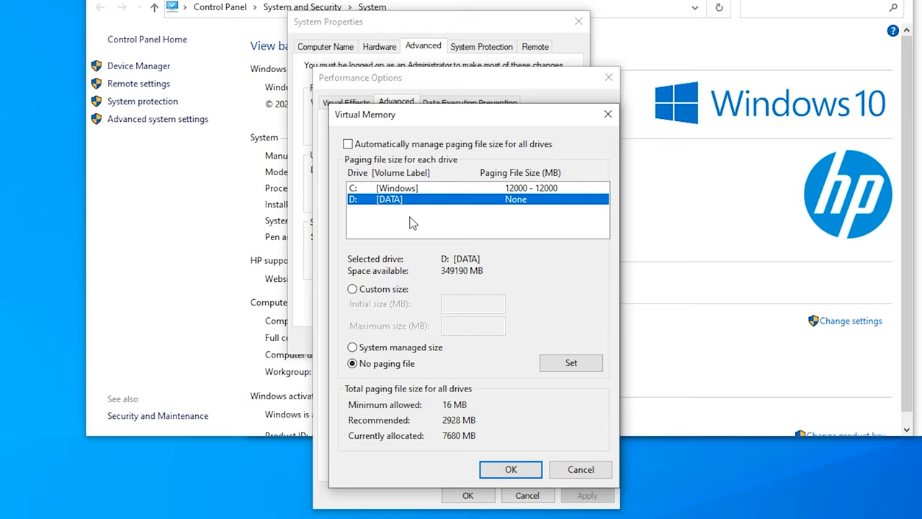
{"action": "left_click", "coordinate": [397, 188]}
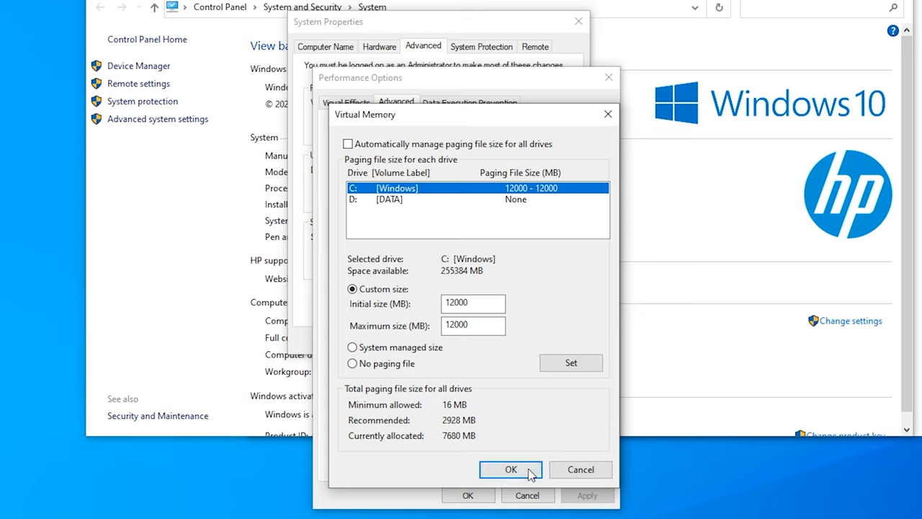
Confirm the virtual memory change and acknowledge the restart notice.
{"action": "left_click", "coordinate": [510, 469]}
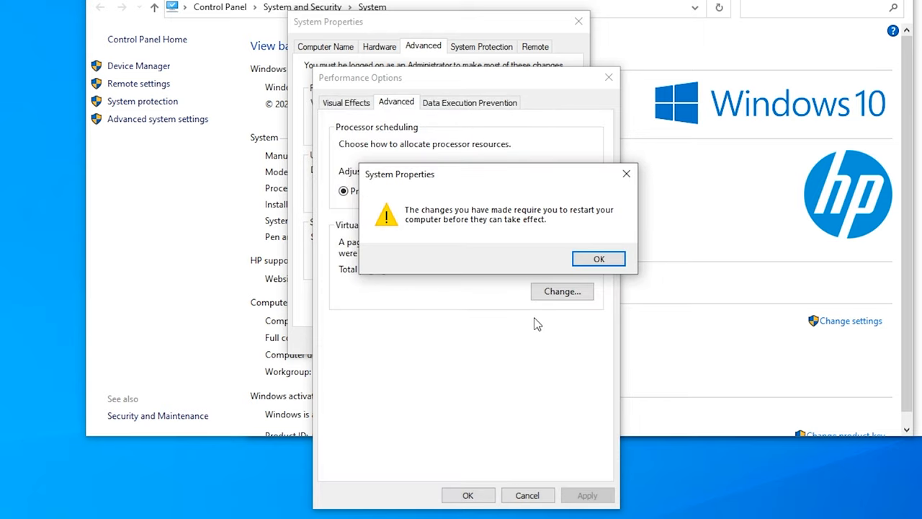
{"action": "mouse_move", "coordinate": [583, 223]}
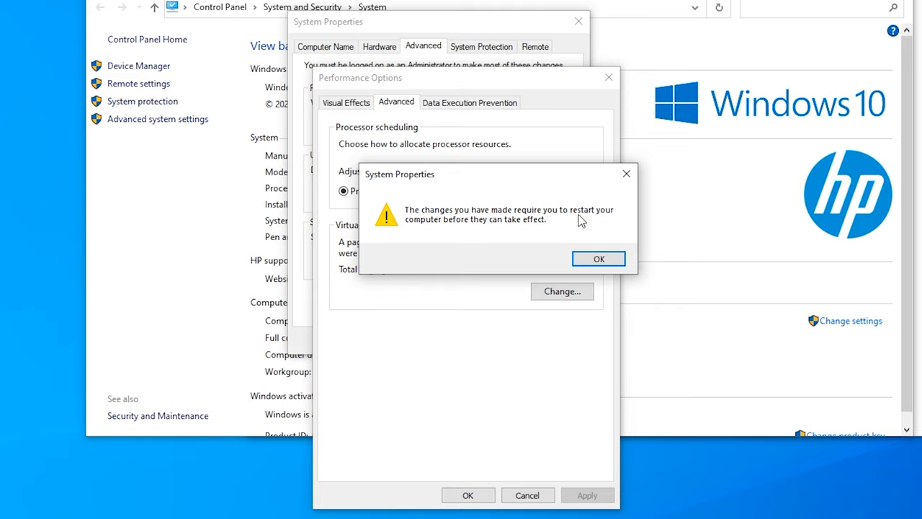
{"action": "left_click", "coordinate": [598, 258]}
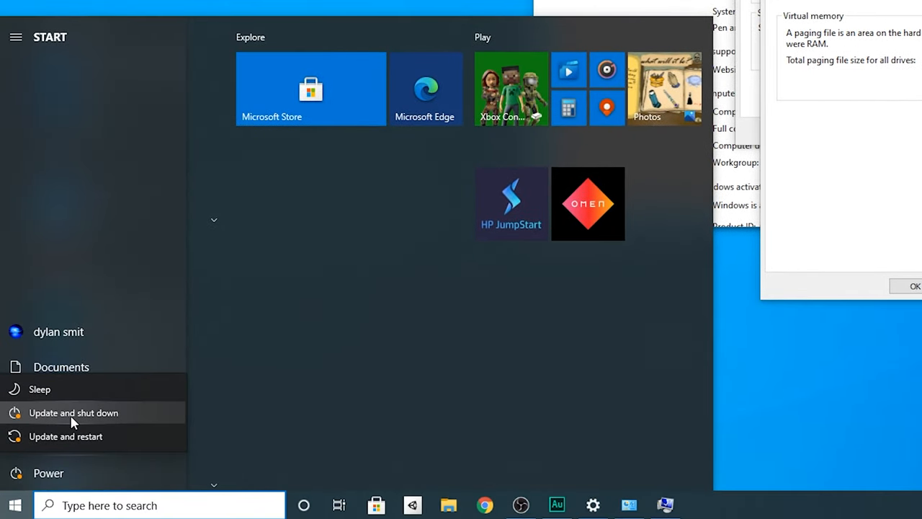
{"action": "mouse_move", "coordinate": [73, 412]}
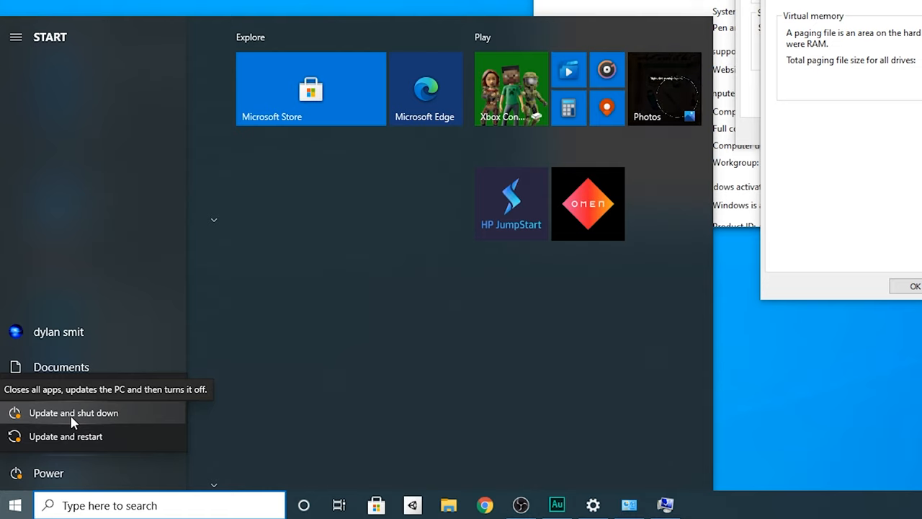